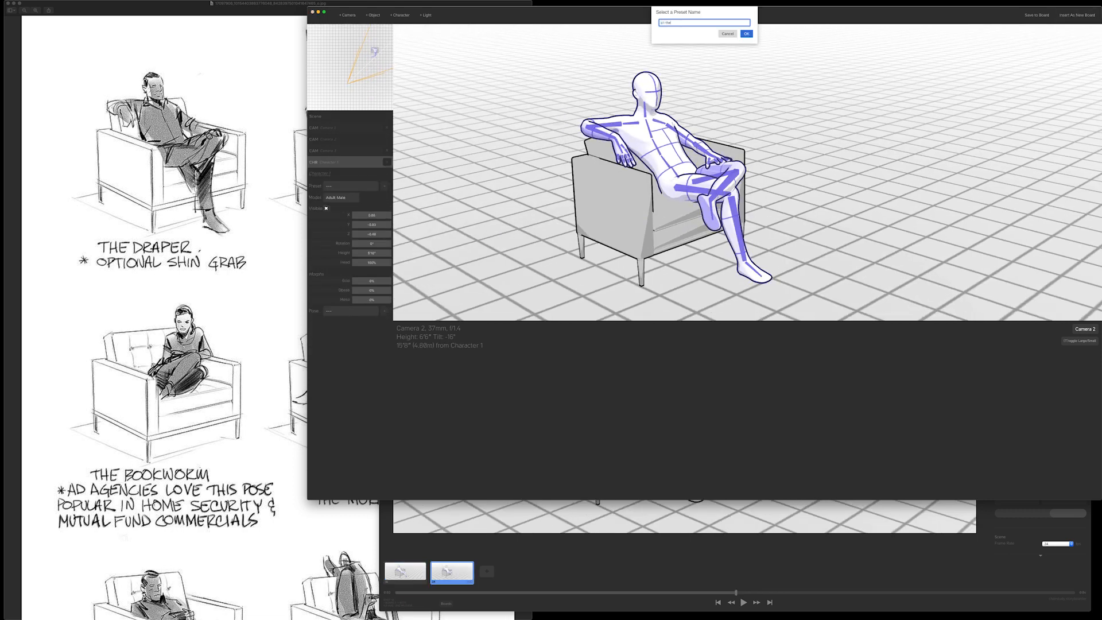
Confirm saving the lounging armchair pose as a new pose preset.
left_click(746, 34)
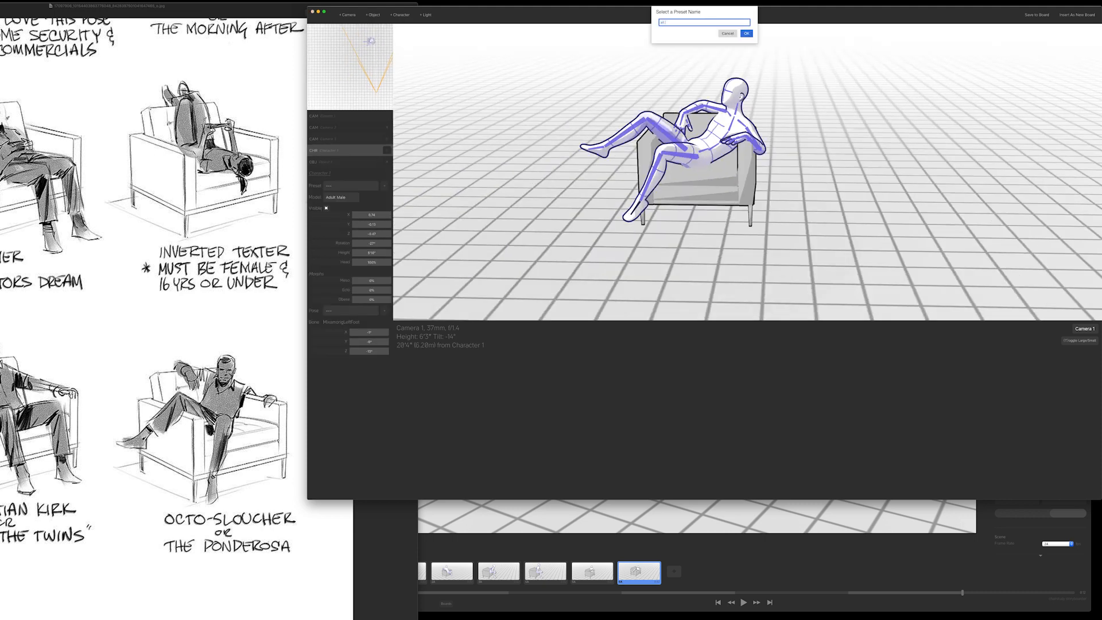
Confirm saving the sprawled leg-over-armrest pose as a preset.
left_click(749, 32)
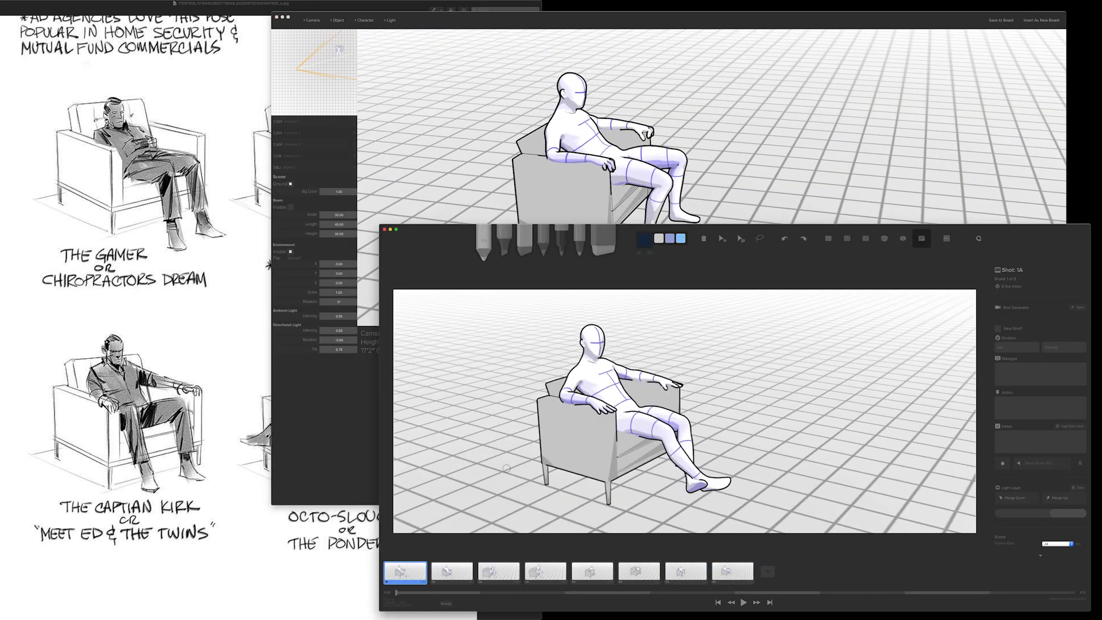
Select a board in the timeline for the dark multi-mannequin room scene.
left_click(779, 571)
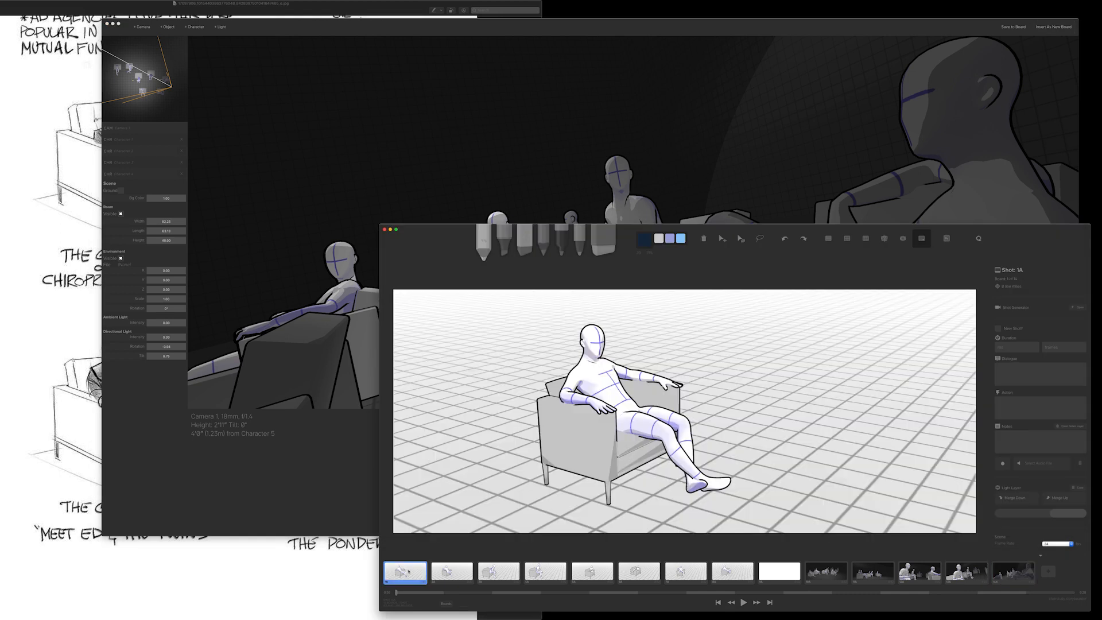
Select the wide room board and reopen it in Shot Generator for editing.
left_click(826, 574)
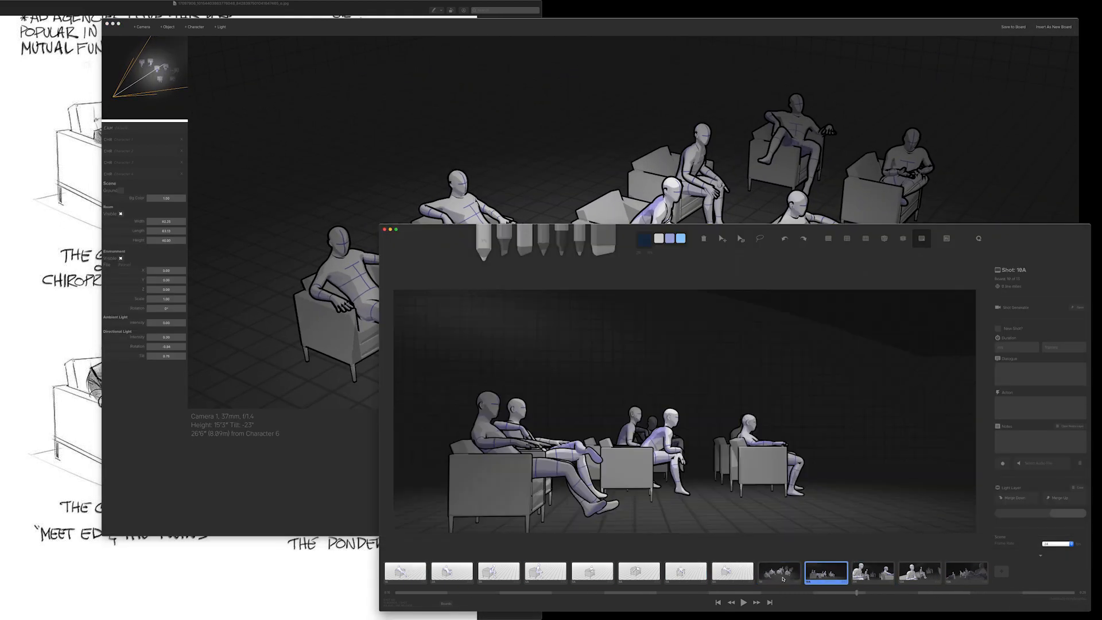
left_click(969, 572)
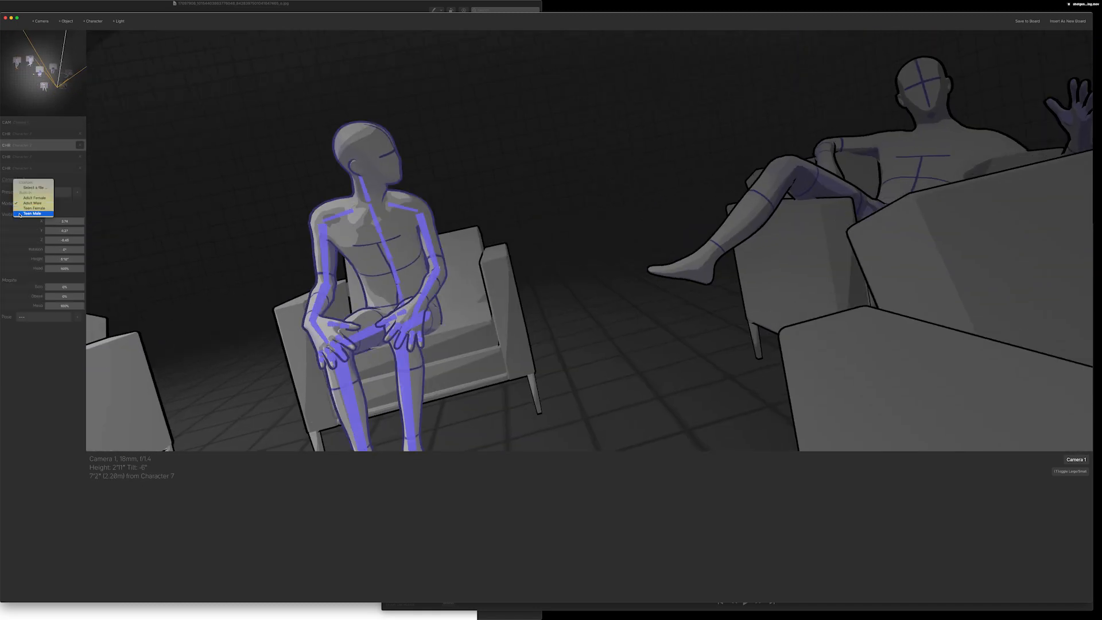
Switch the seated hands-on-knees mannequin to the Teen Male body model.
left_click(36, 201)
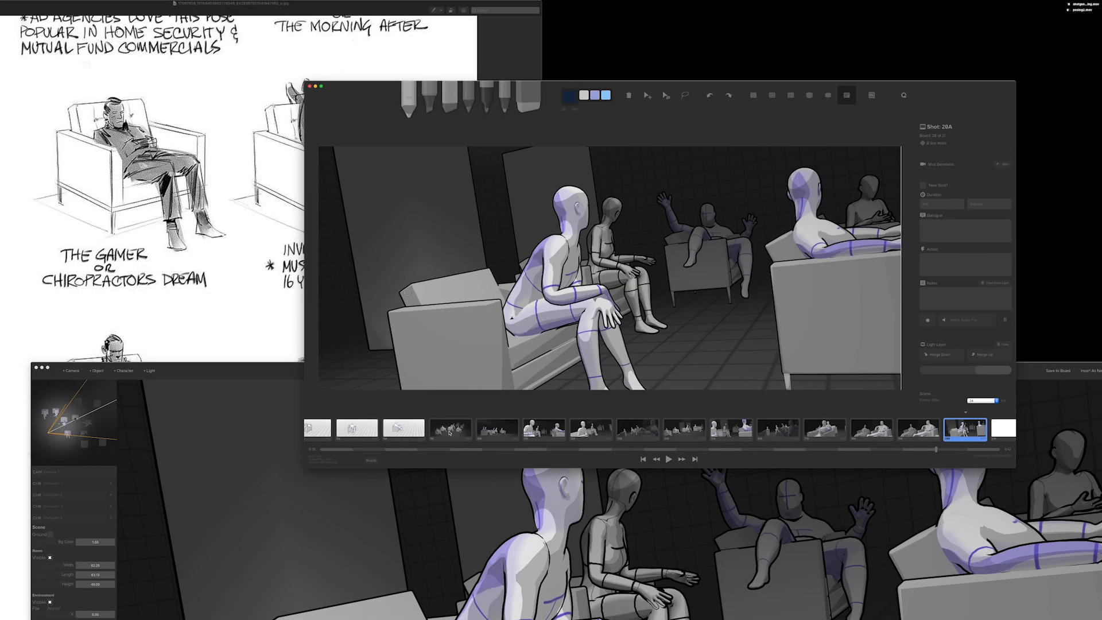
Review the dark-room group shots board by board: wide, over-shoulder, side and close angles.
left_click(497, 429)
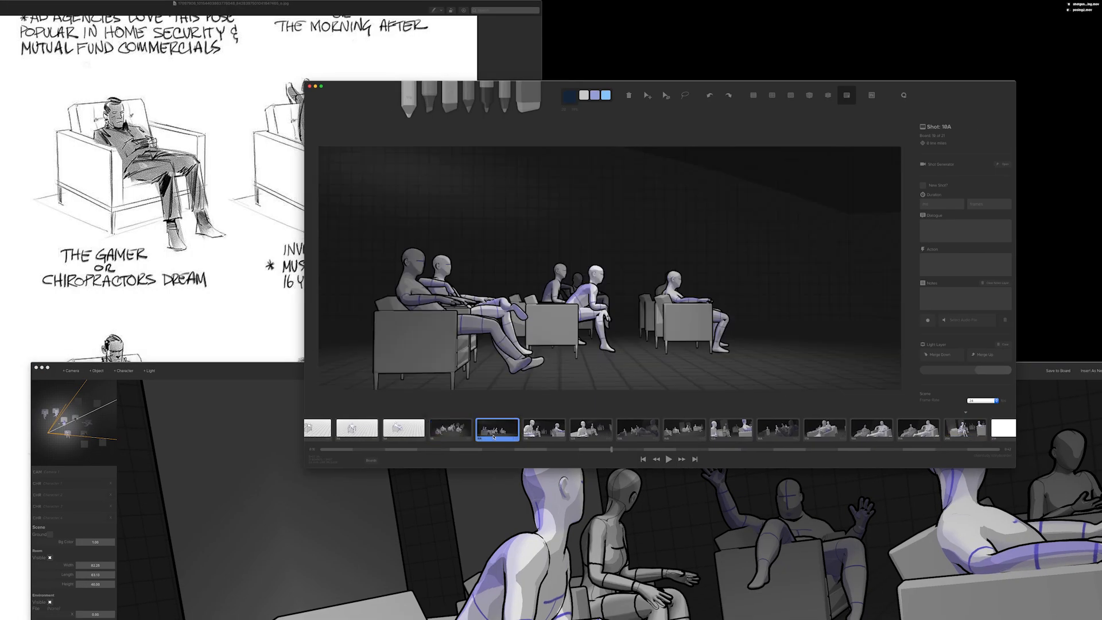
left_click(640, 435)
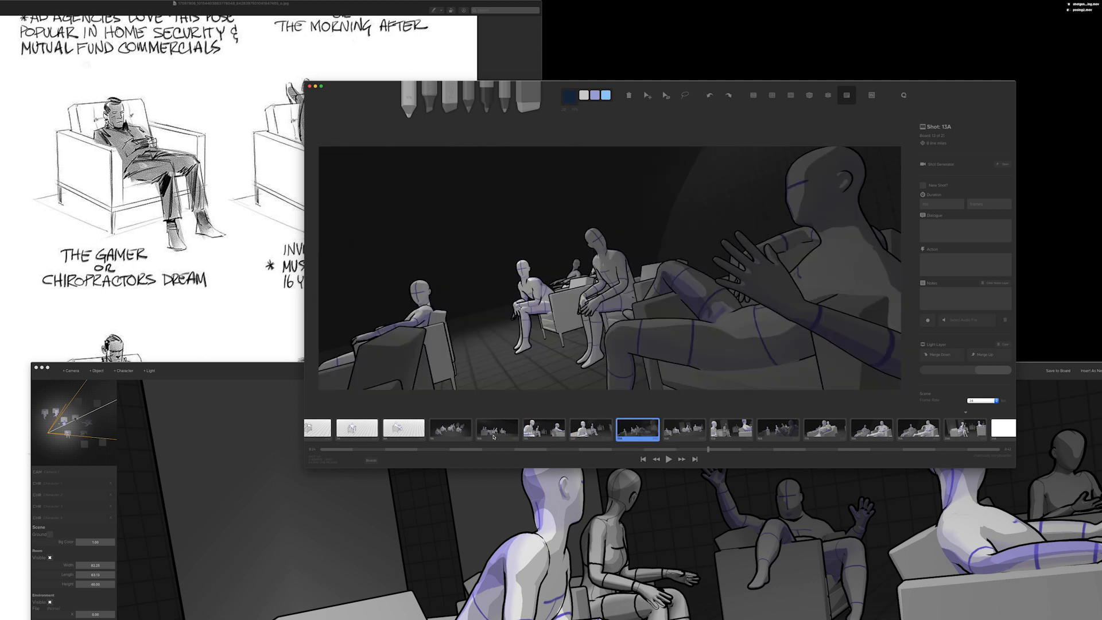
left_click(919, 429)
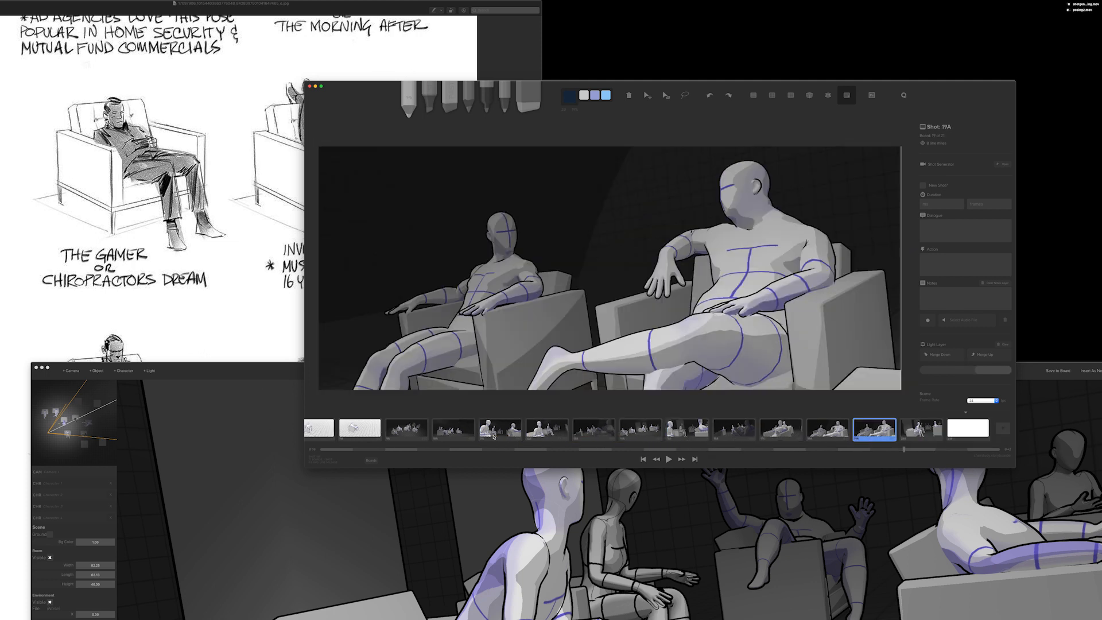
left_click(594, 430)
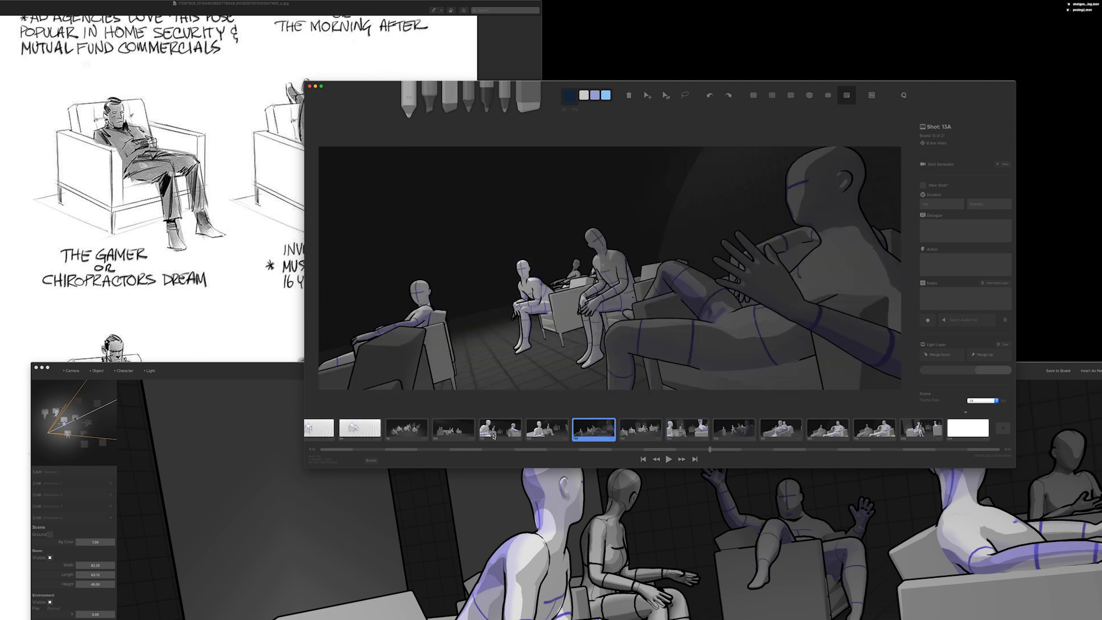
left_click(407, 430)
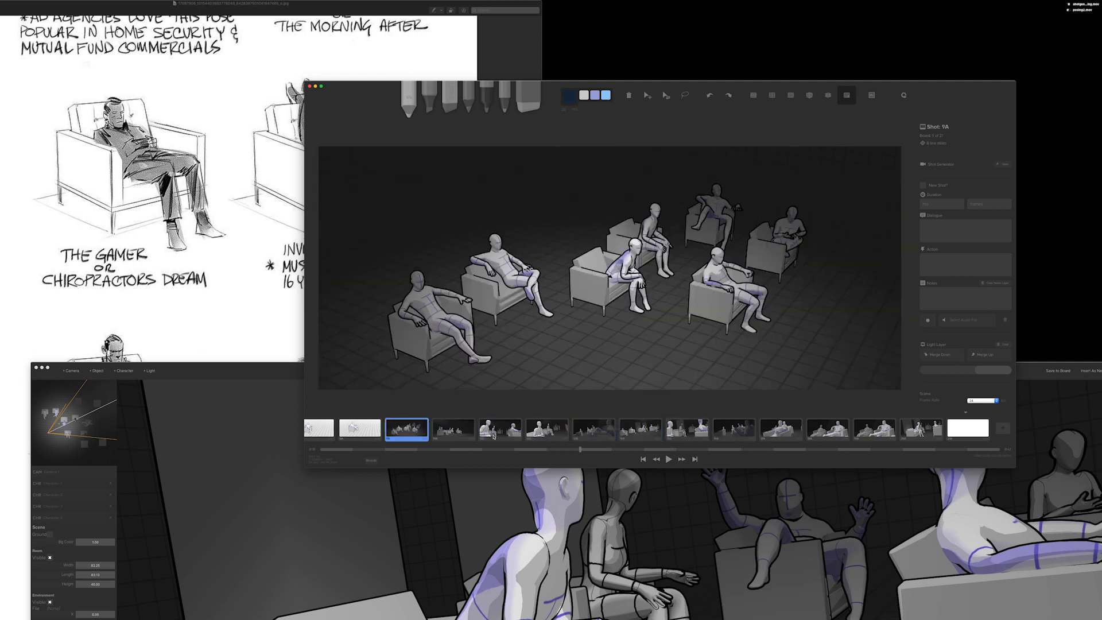
left_click(500, 430)
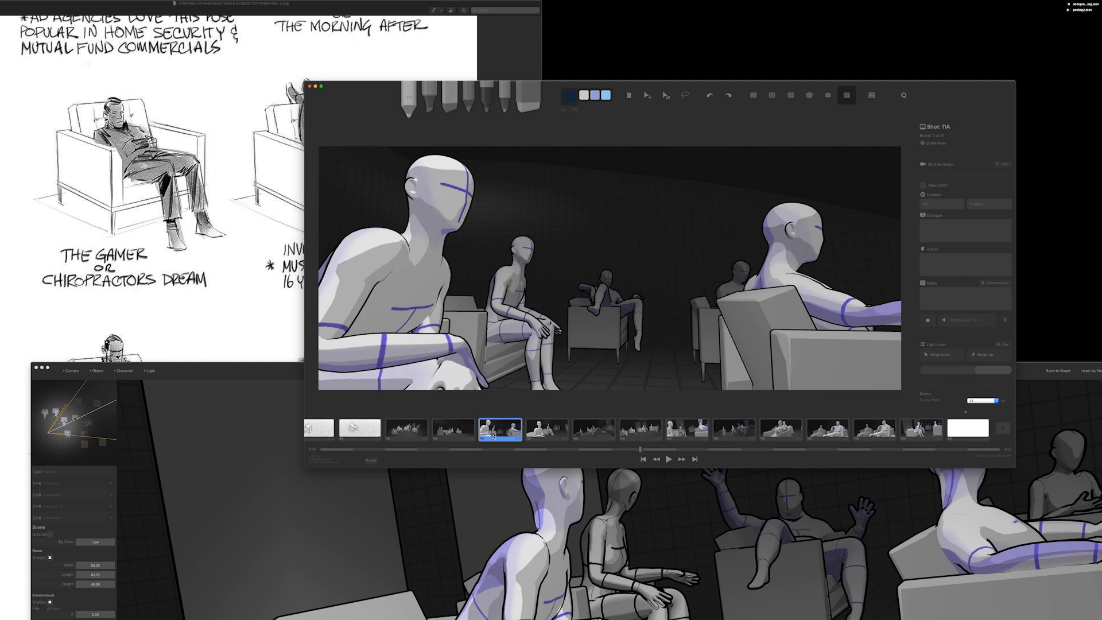
left_click(641, 429)
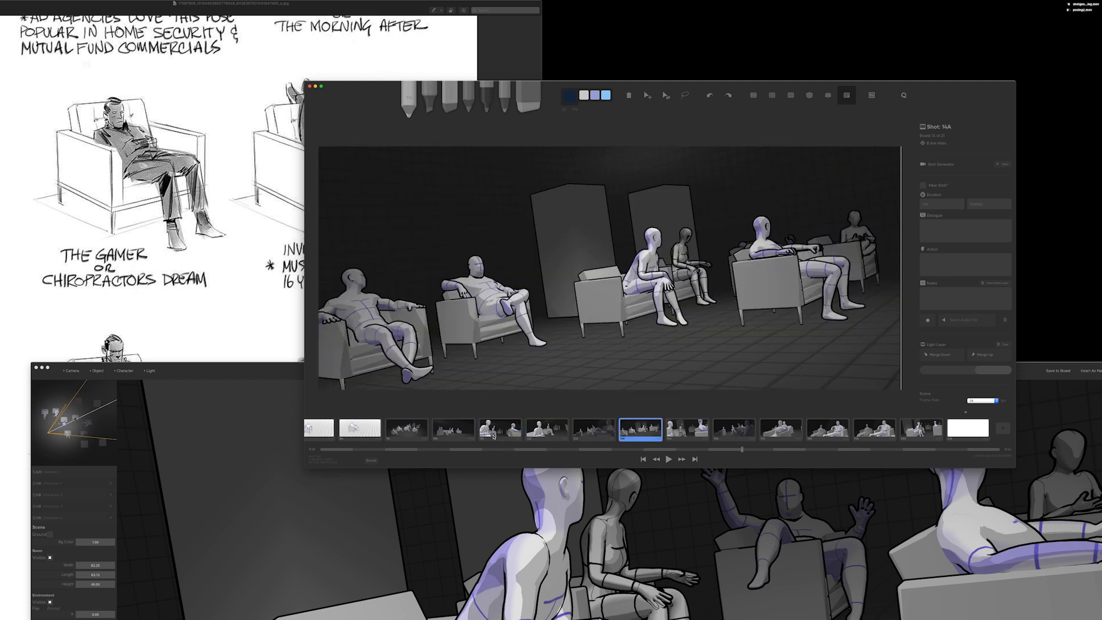
left_click(735, 430)
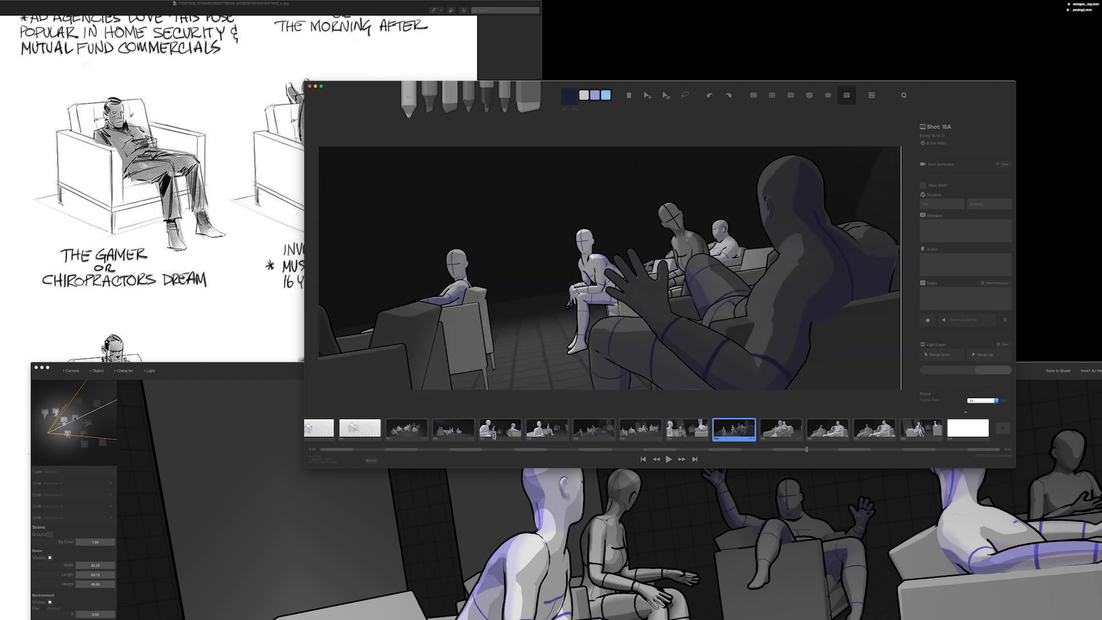
left_click(827, 429)
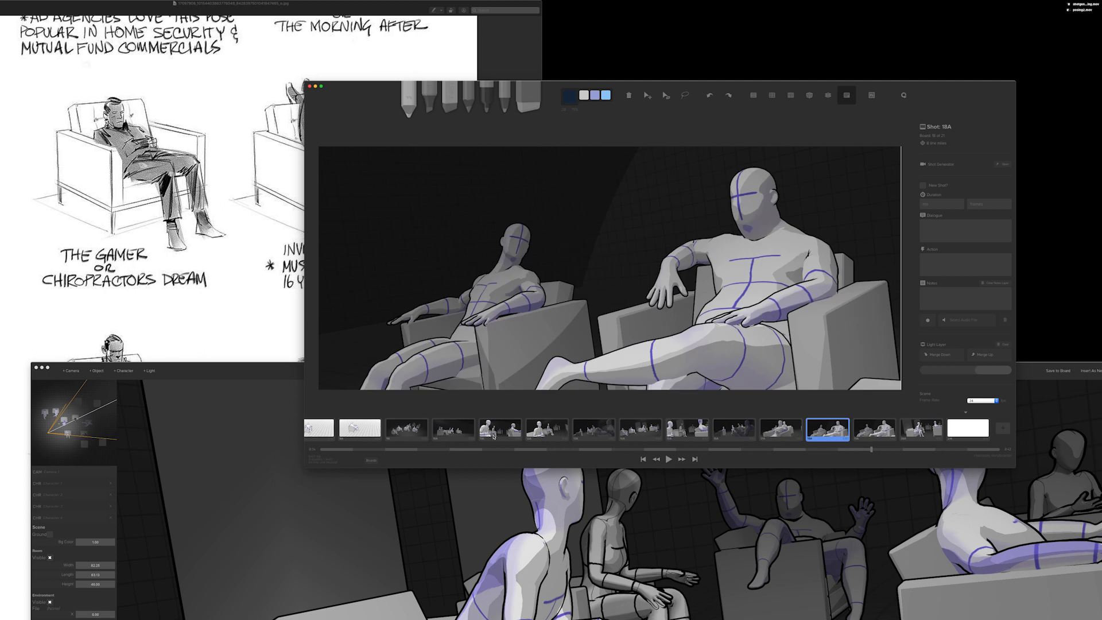
left_click(920, 430)
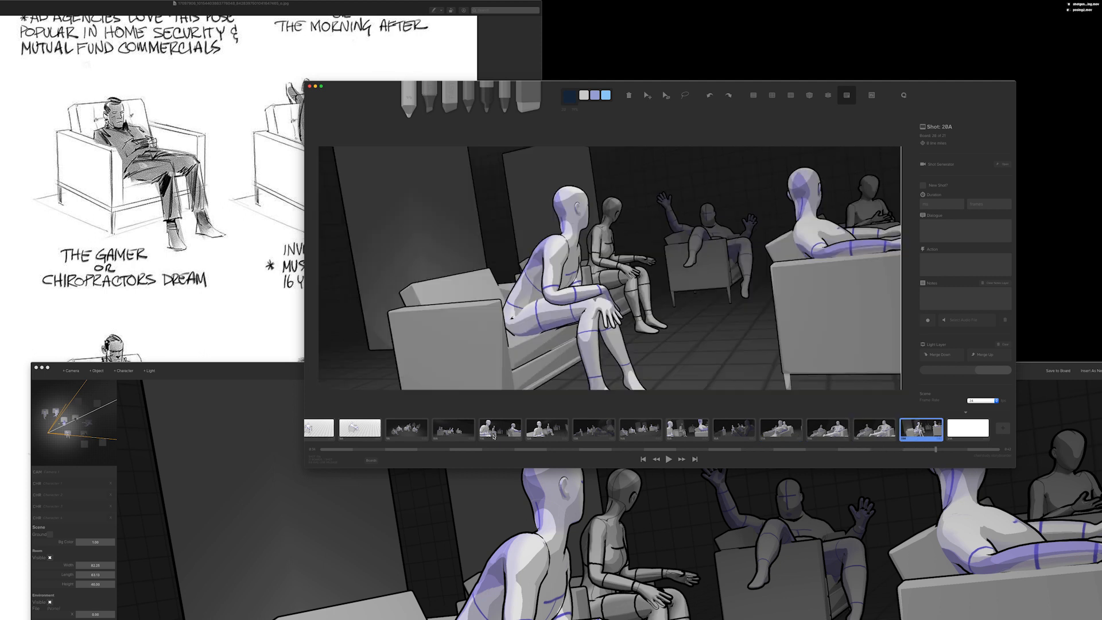
left_click(686, 430)
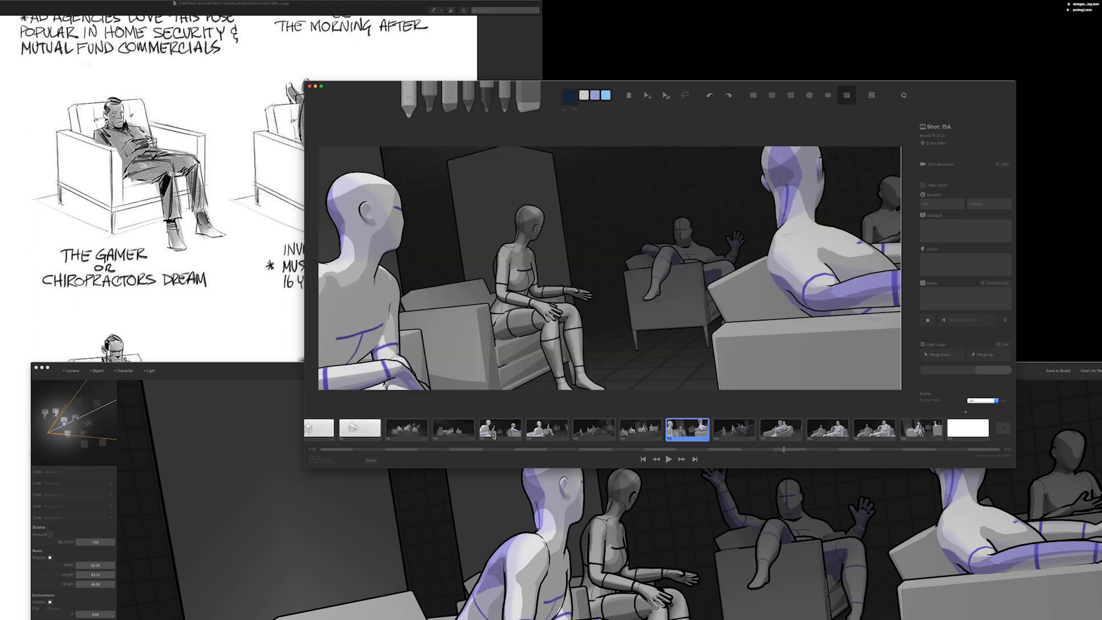